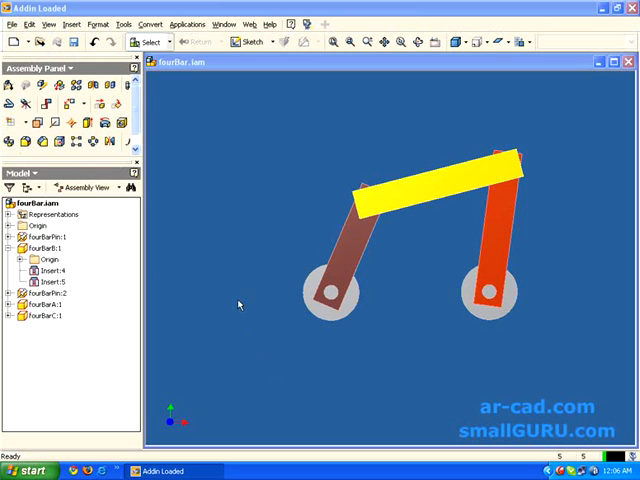
mouse_move(226, 263)
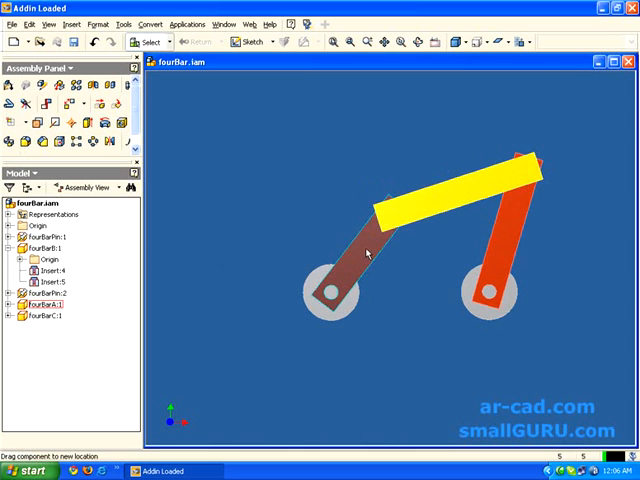
Step: Swing the brown link upright, inspect the orange pivot's Insert constraint, then lay the link horizontal
left_click_drag(365, 252, 345, 315)
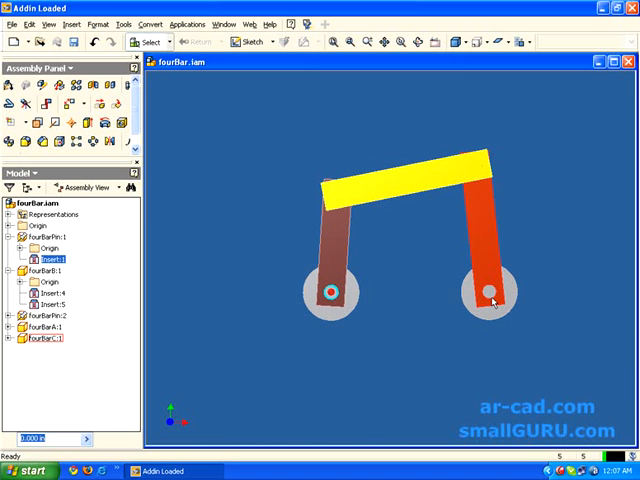
left_click(43, 326)
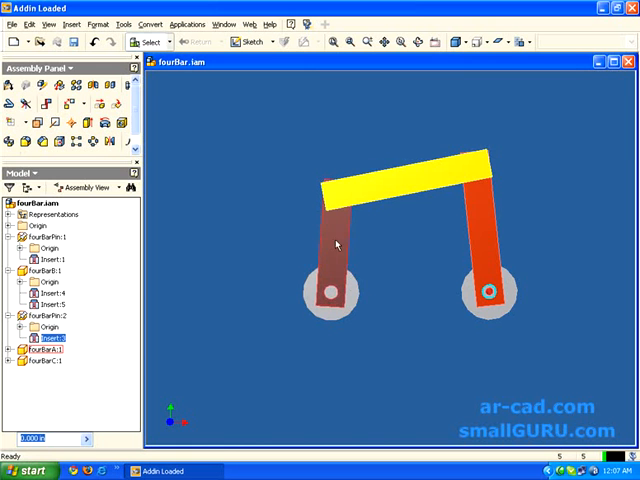
left_click_drag(335, 243, 370, 305)
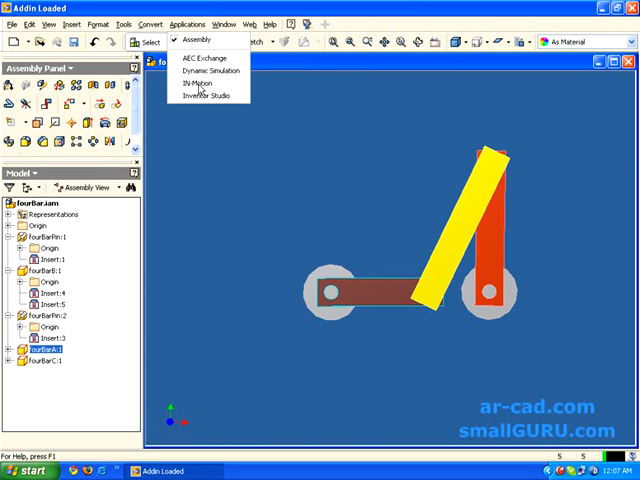
Step: Switch to IN-Motion and expand the Grounded and Movable browser groups
left_click(189, 81)
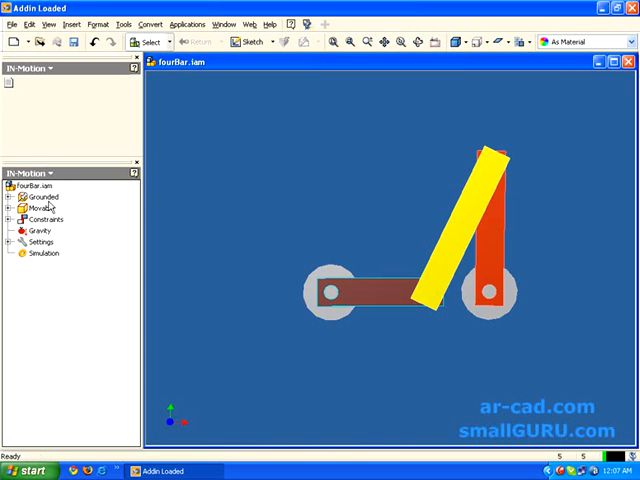
left_click(17, 196)
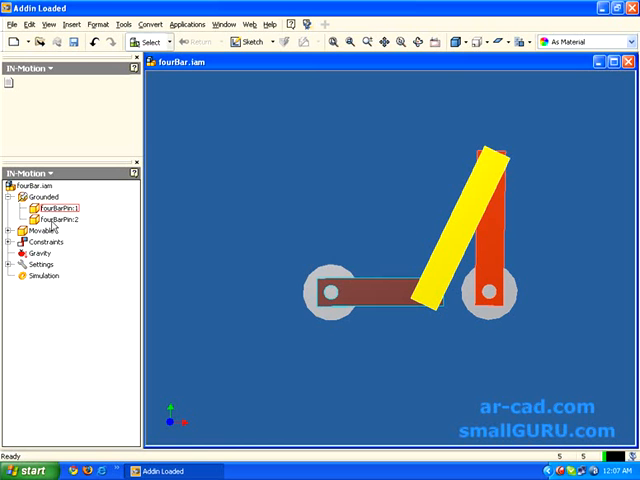
left_click(20, 230)
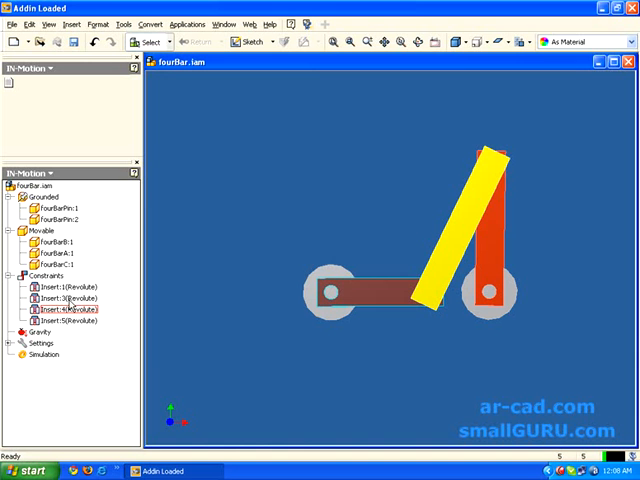
Step: Inspect the Insert:1 and Insert:4 revolute joints and bring up Insert:1's options
left_click(63, 287)
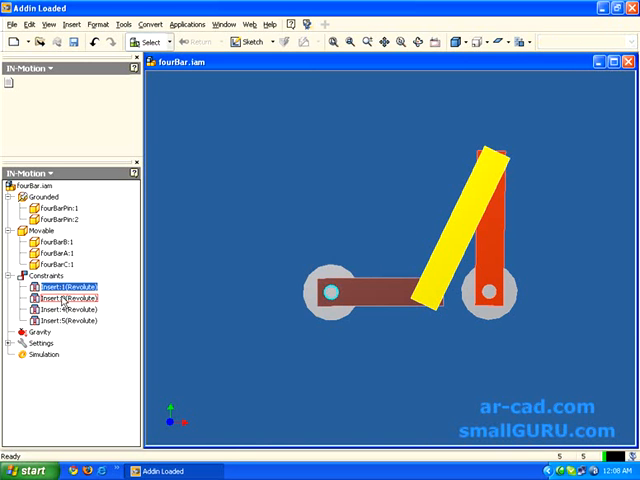
left_click(60, 320)
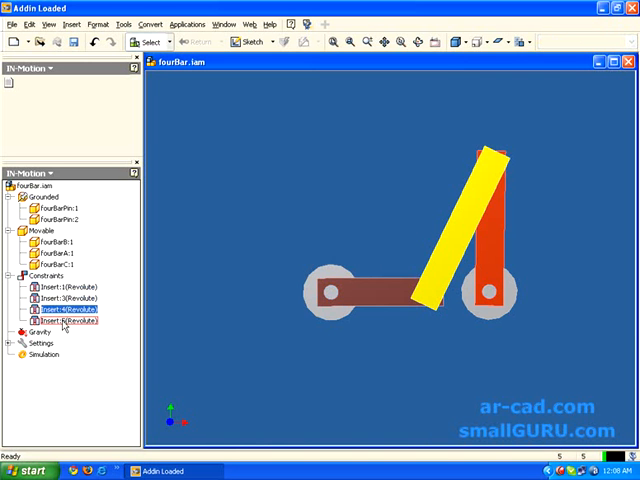
left_click(57, 287)
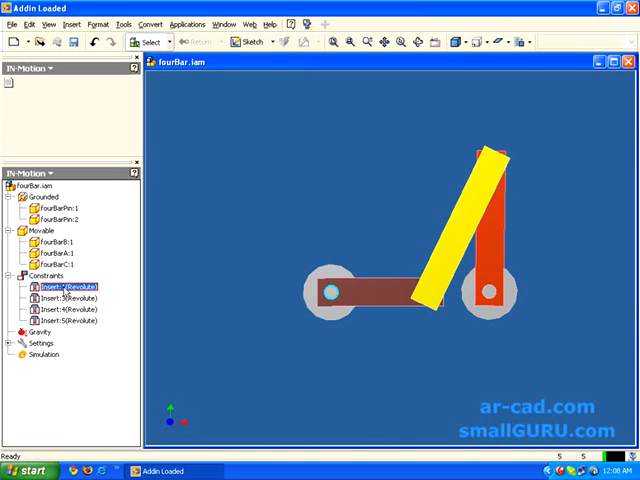
right_click(55, 288)
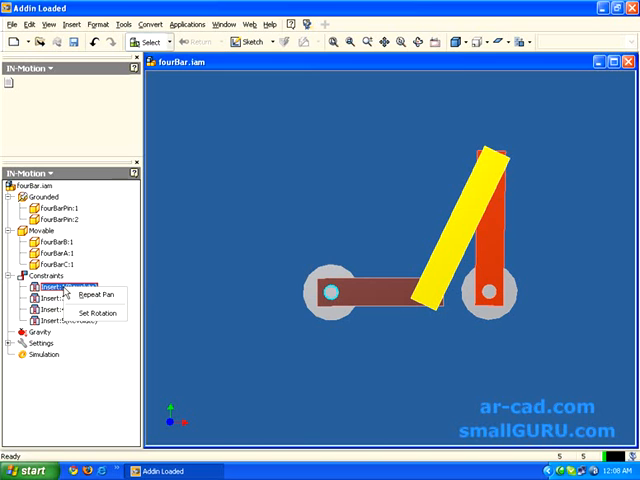
Step: Give the Insert:1 joint a constant rotation of 720 degrees per second
left_click(90, 312)
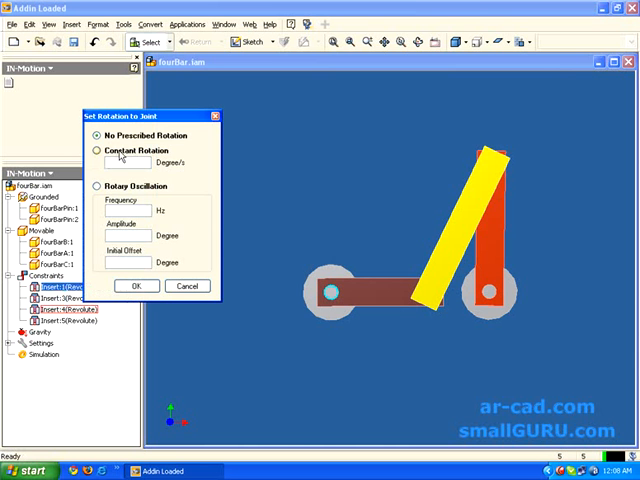
left_click(92, 150)
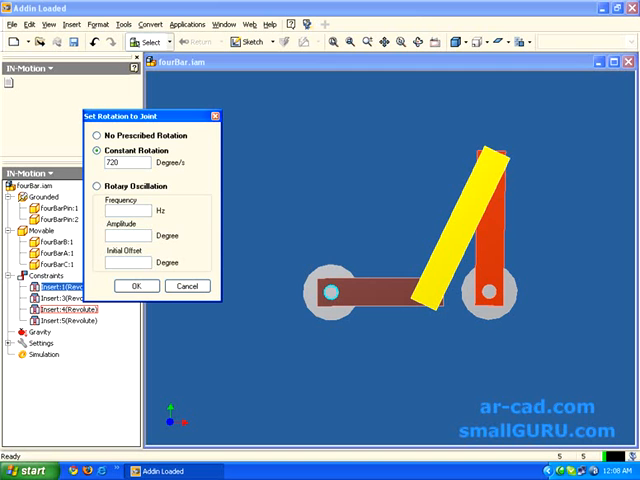
left_click(137, 286)
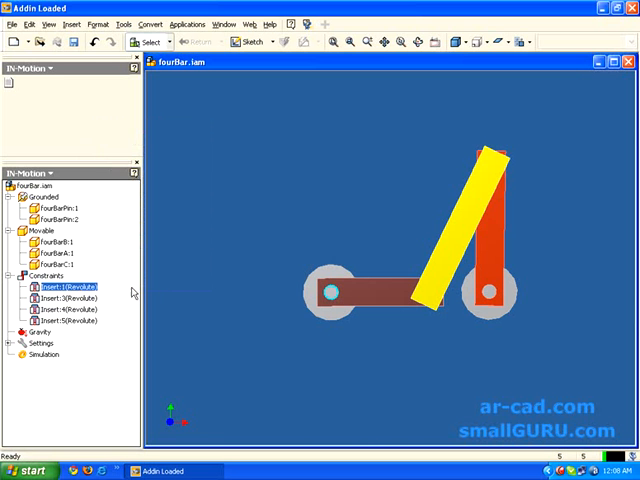
left_click(45, 354)
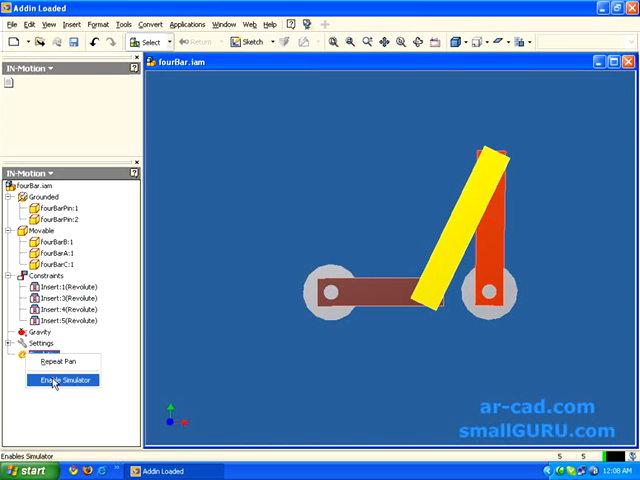
Step: Enable the IN-Motion simulator from the Simulation context menu
left_click(58, 379)
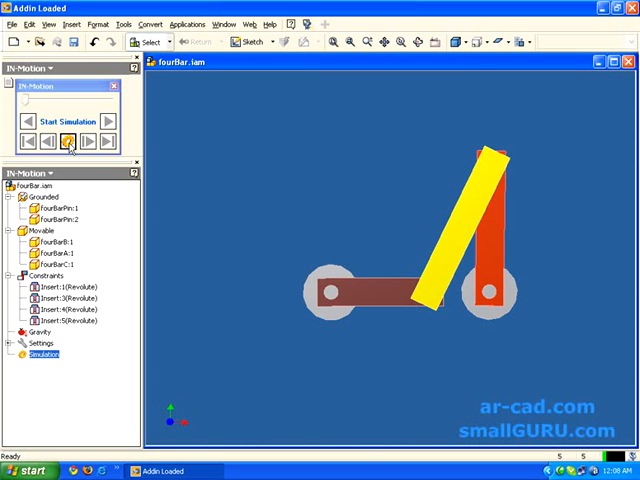
Step: Play the four-bar linkage simulation through all 50 frames
left_click(108, 120)
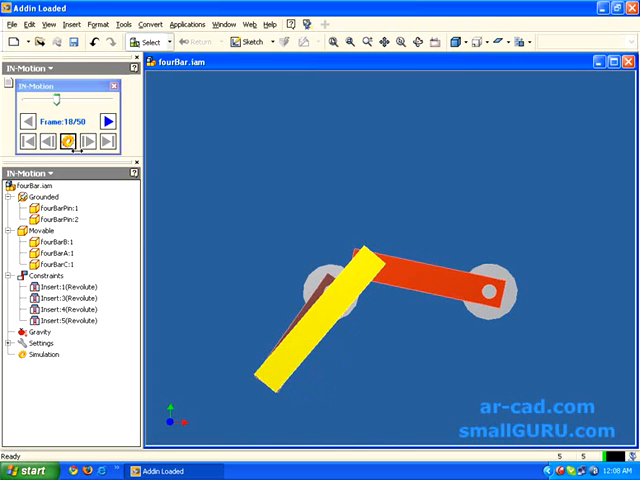
left_click(92, 117)
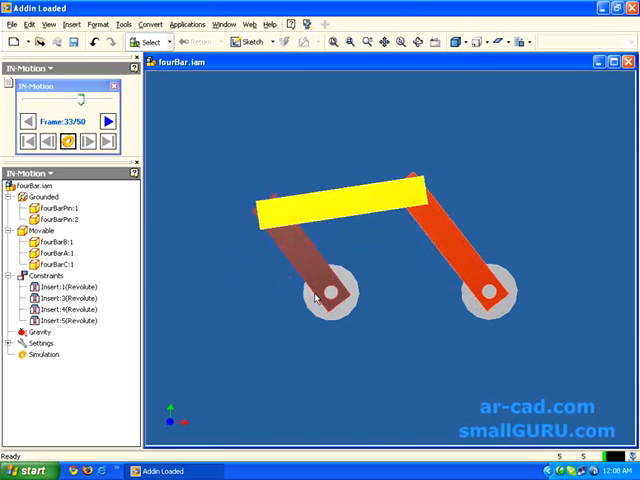
left_click(108, 119)
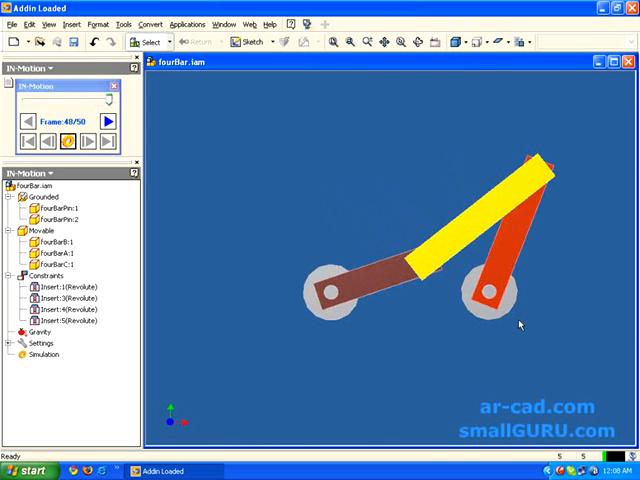
left_click(109, 120)
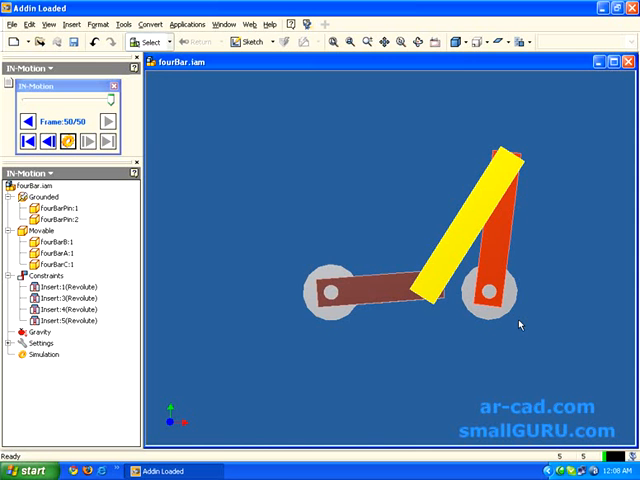
mouse_move(365, 270)
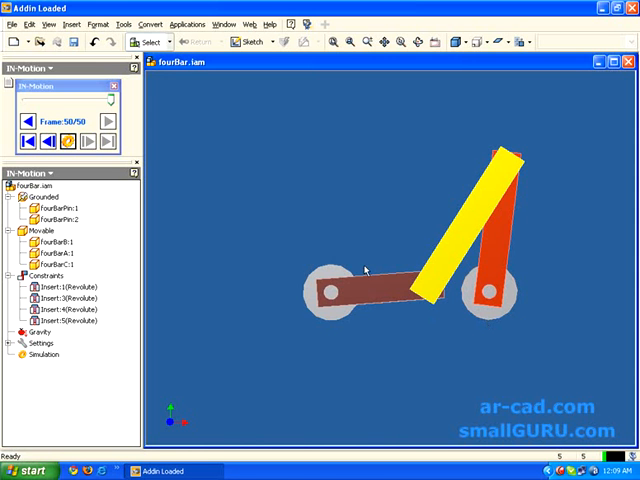